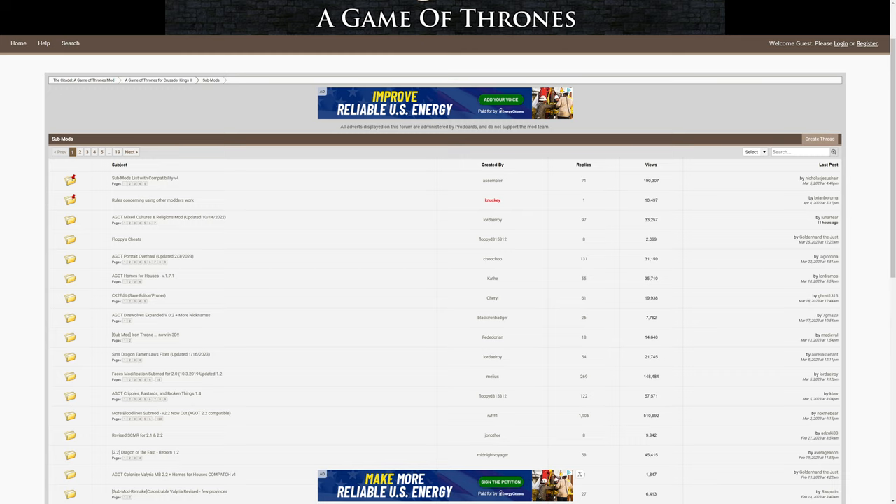
mouse_move(710, 190)
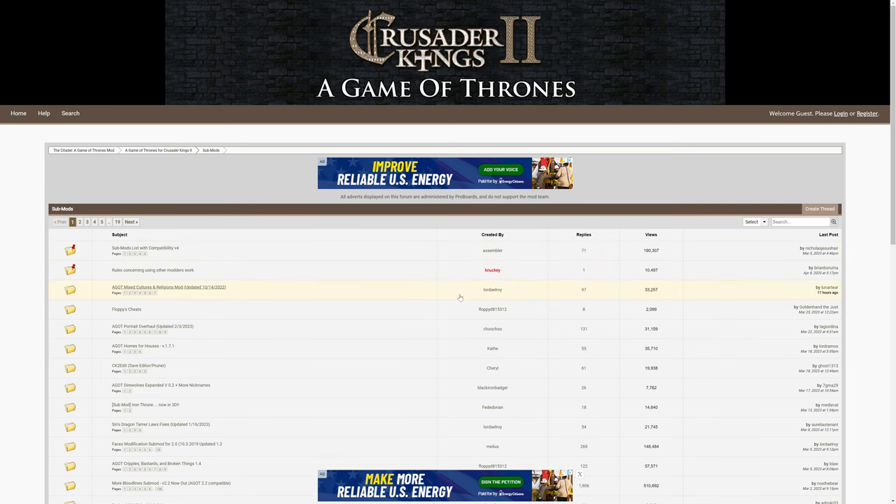
mouse_move(460, 298)
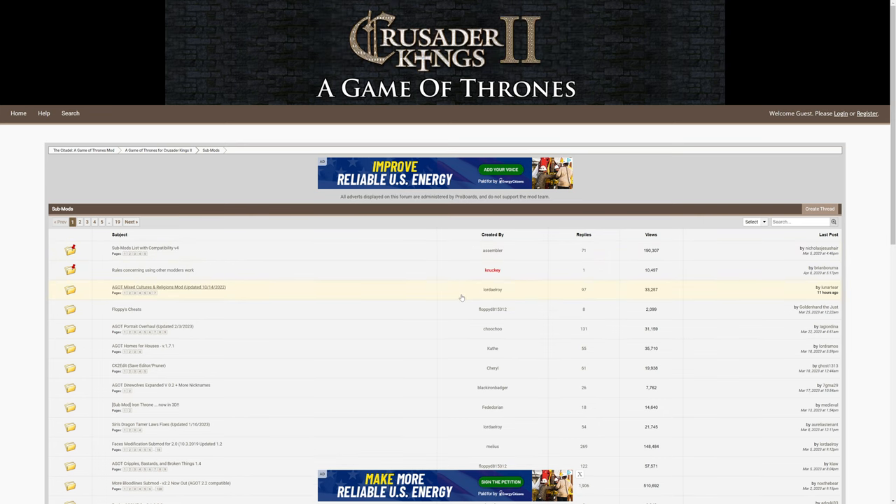
mouse_move(456, 329)
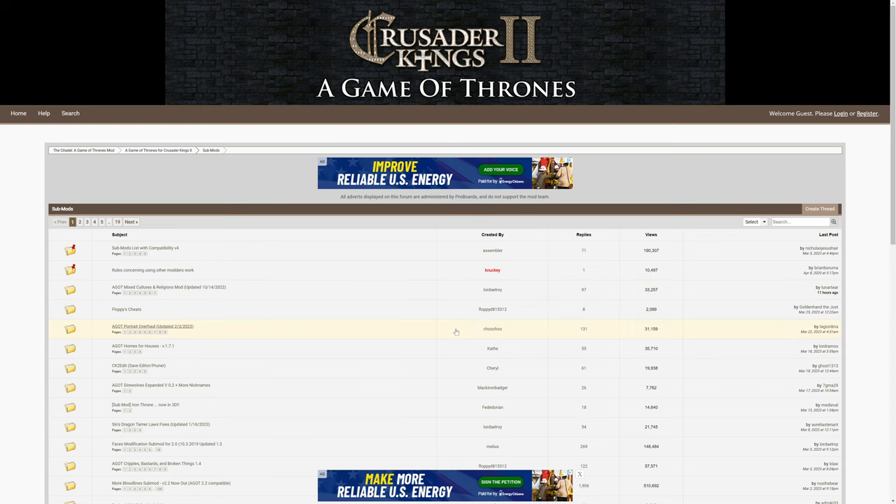
mouse_move(126, 308)
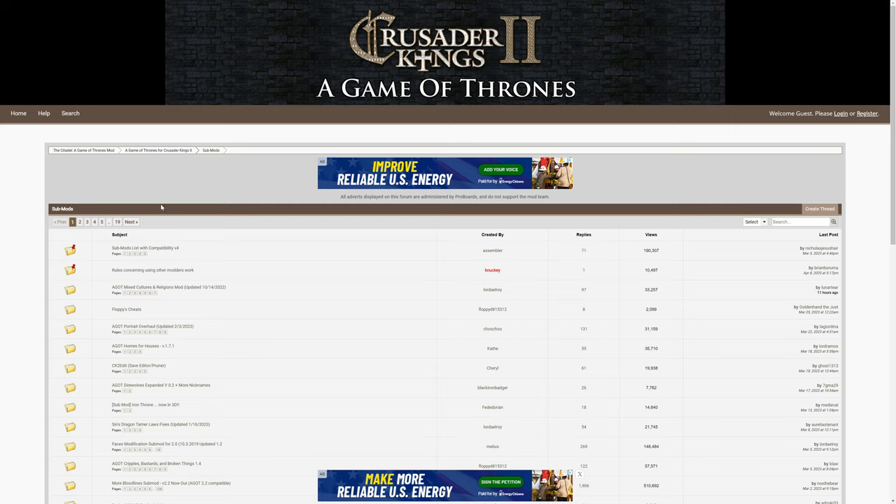
mouse_move(173, 204)
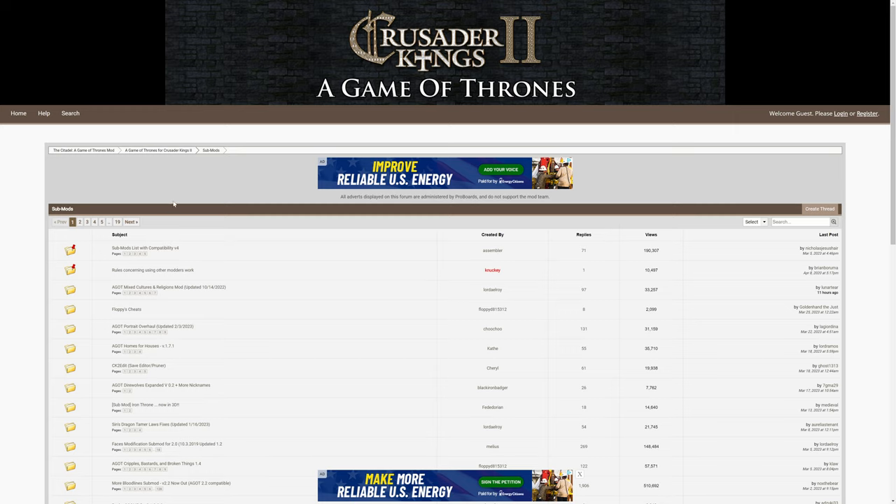
mouse_move(174, 203)
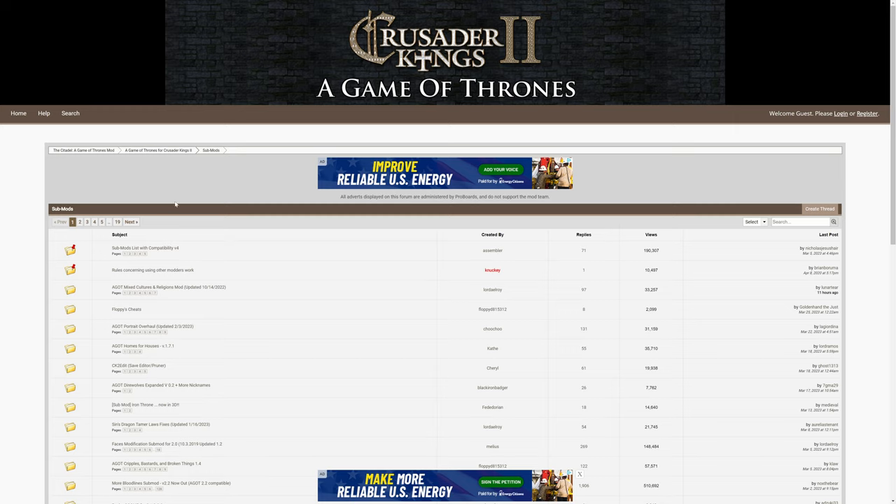
Step: Scroll the forum listing and open the AGOT Portrait Overhaul thread
scroll(down, 3)
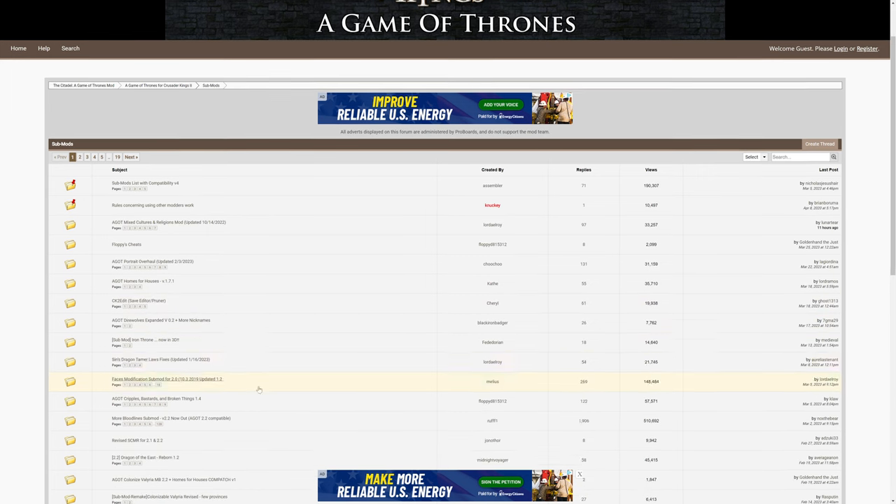
scroll(down, 3)
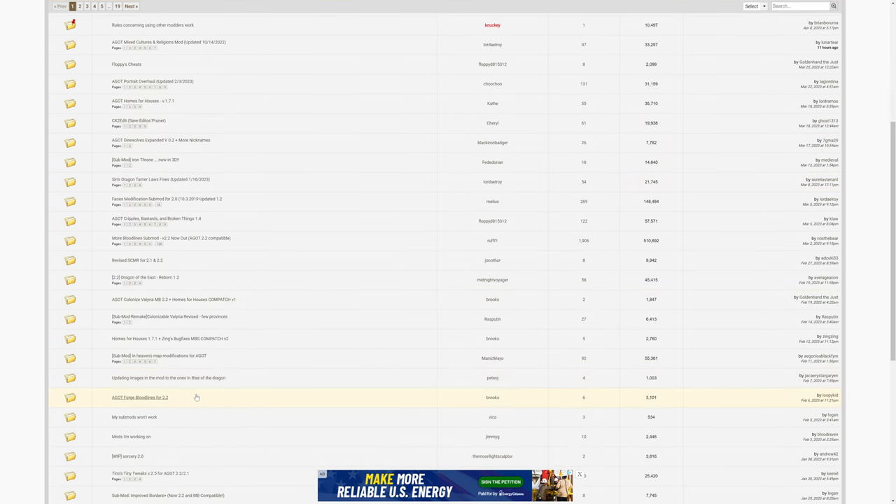
scroll(down, 3)
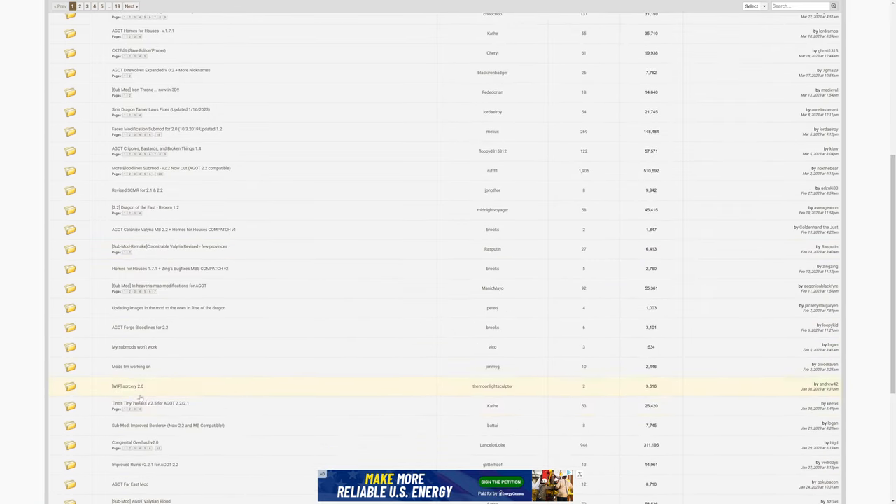
scroll(down, 3)
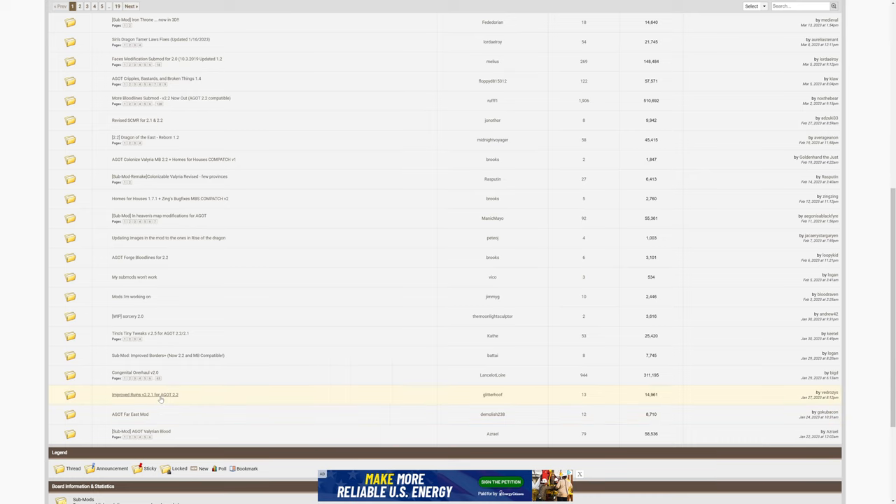
mouse_move(206, 389)
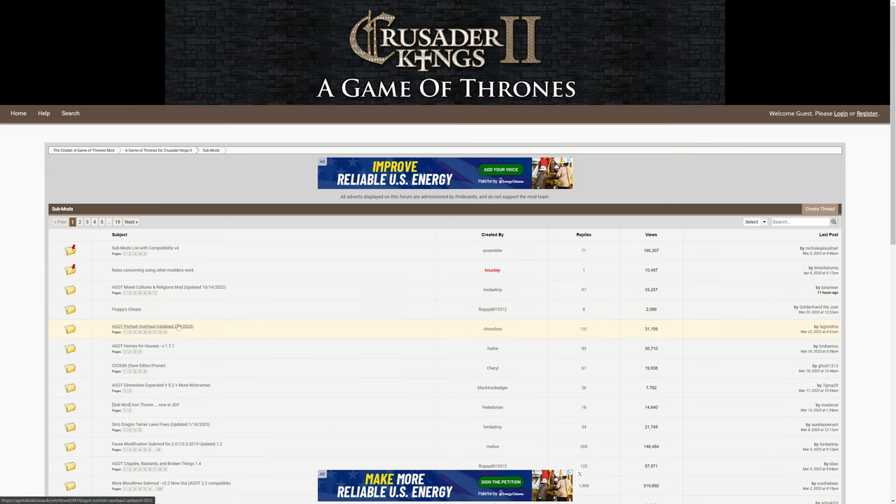
click(151, 326)
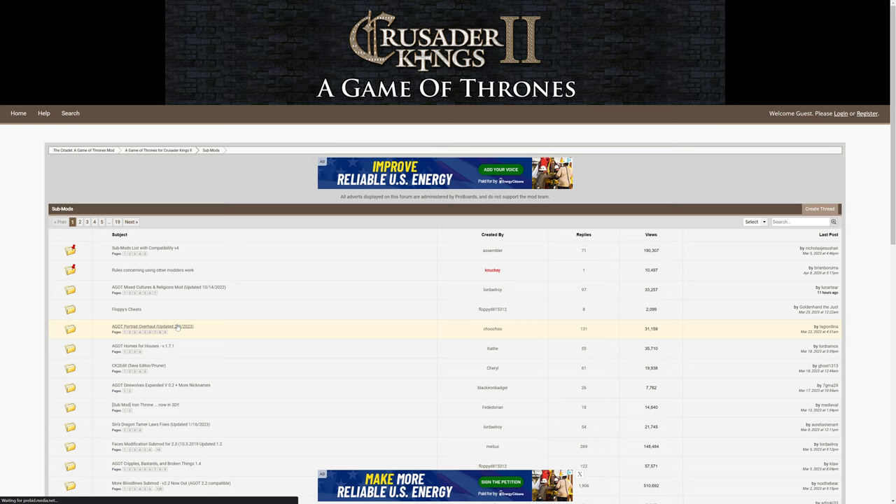
click(152, 326)
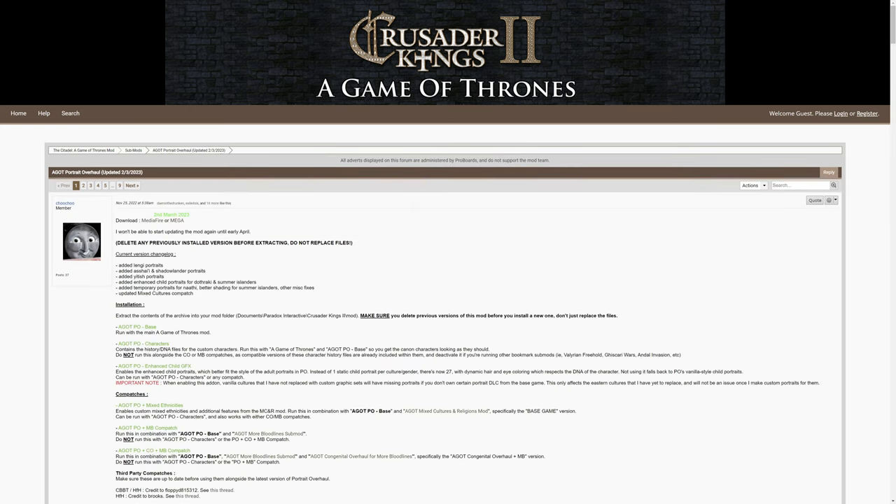
mouse_move(393, 277)
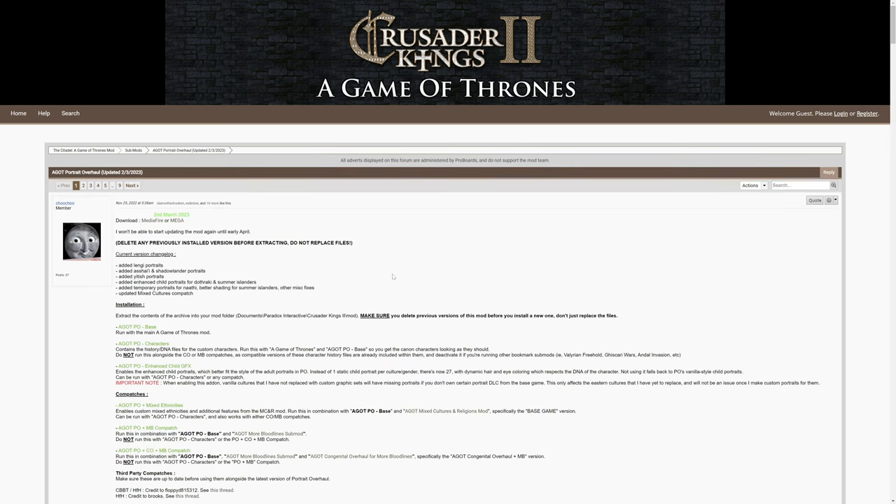
Step: Scroll through the portrait gallery of the AGOT Portrait Overhaul opening post
scroll(down, 3)
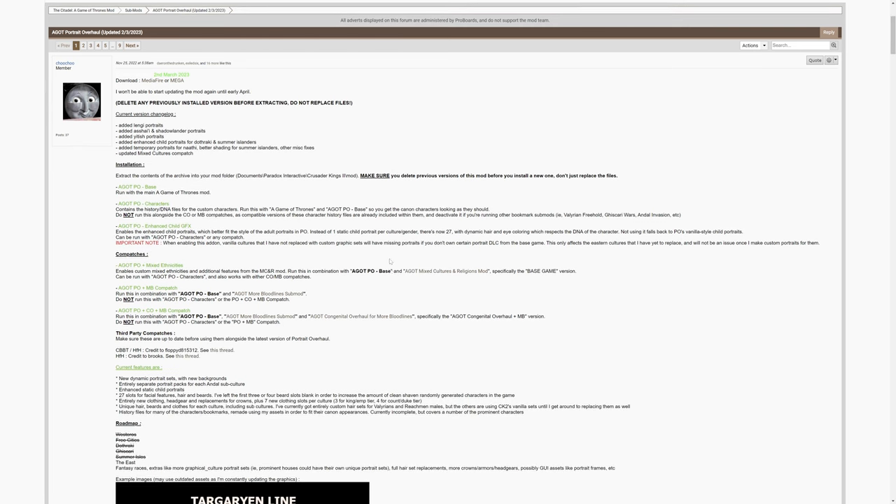
scroll(down, 3)
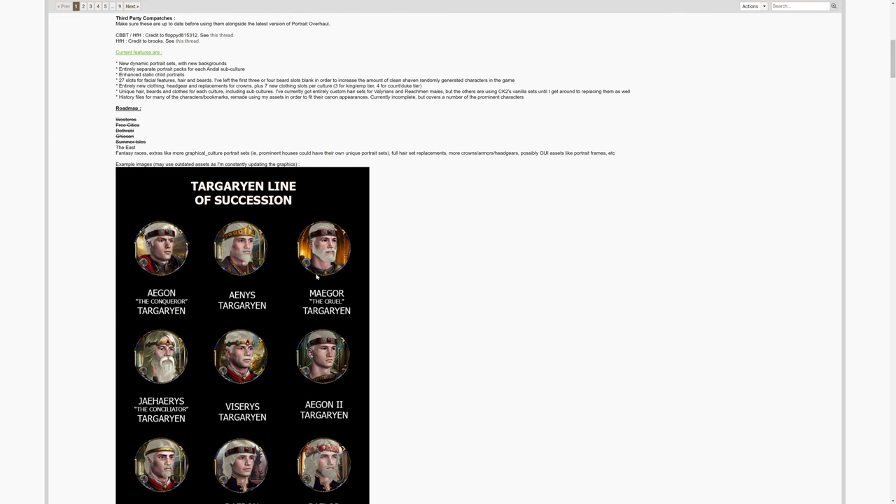
scroll(down, 3)
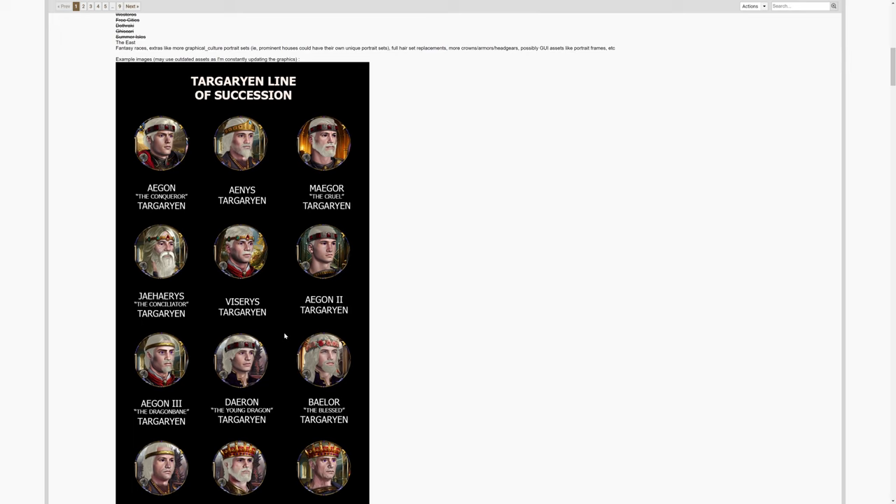
scroll(down, 3)
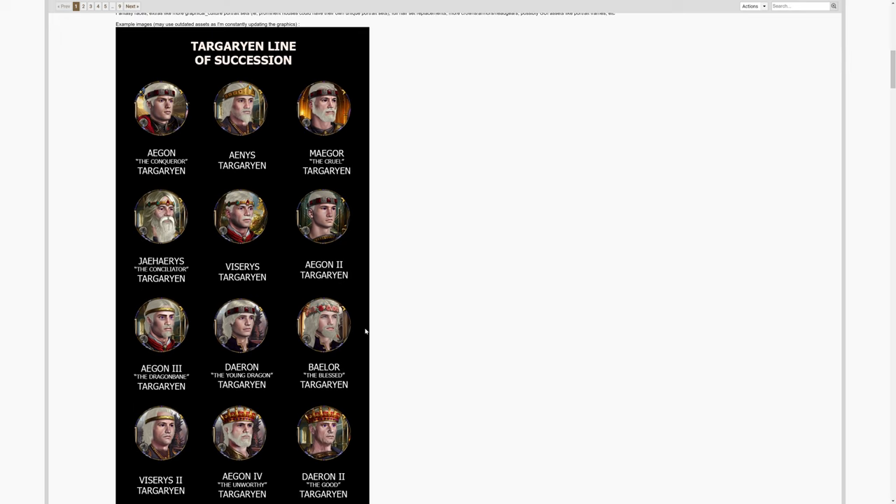
scroll(down, 3)
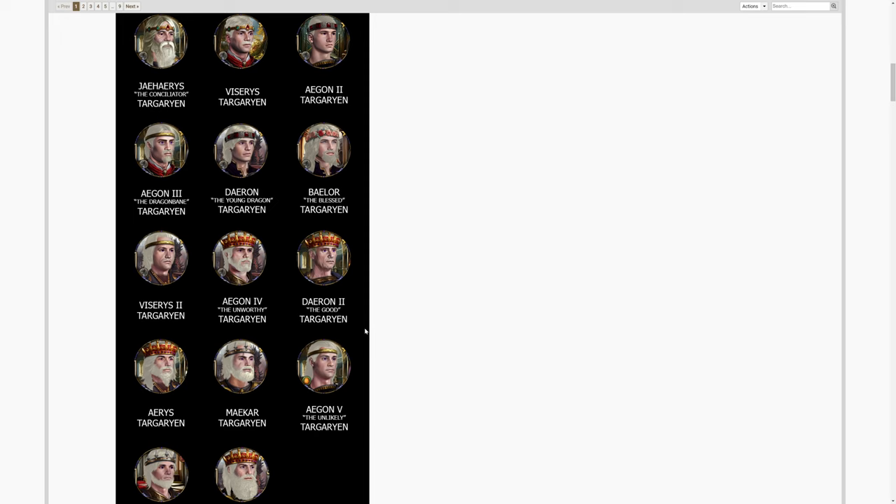
scroll(down, 3)
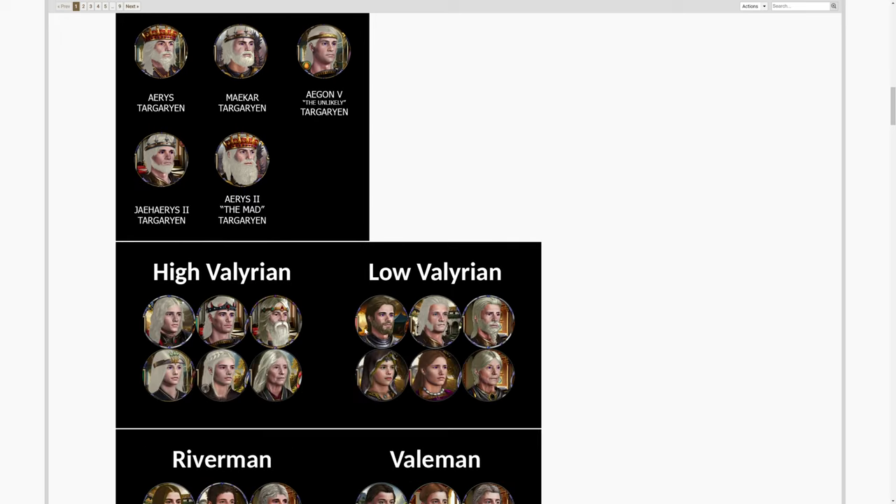
scroll(down, 3)
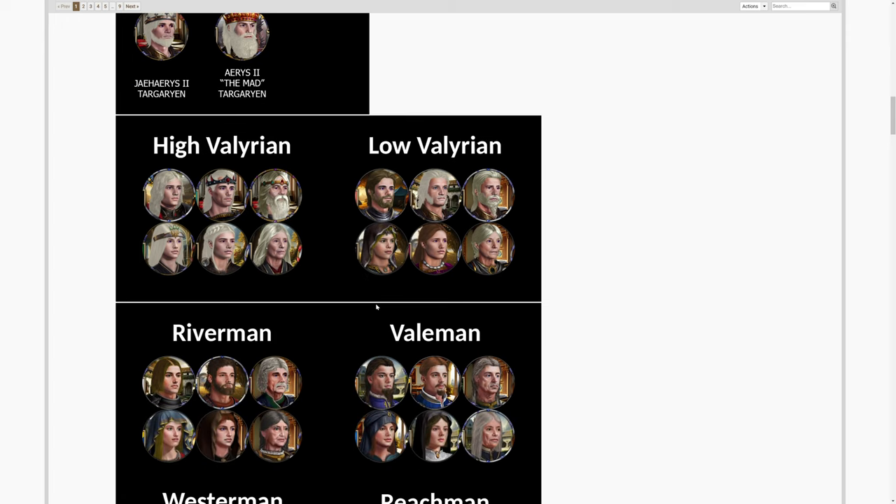
scroll(down, 3)
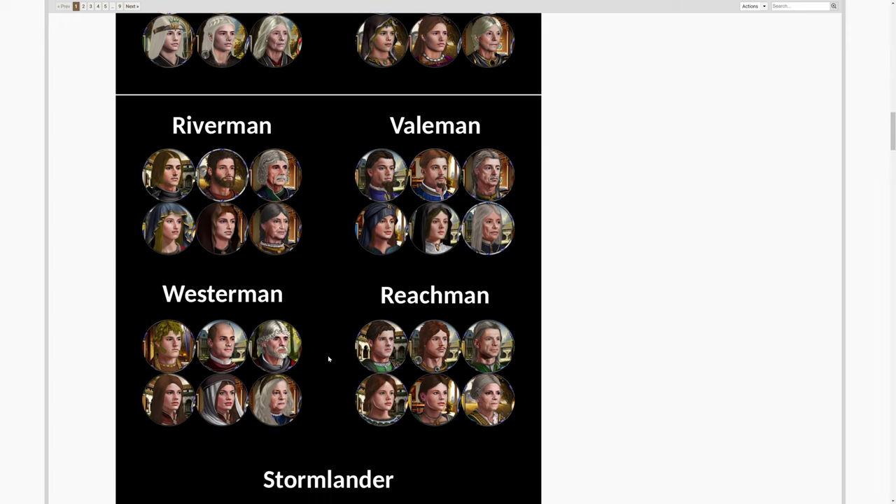
scroll(down, 3)
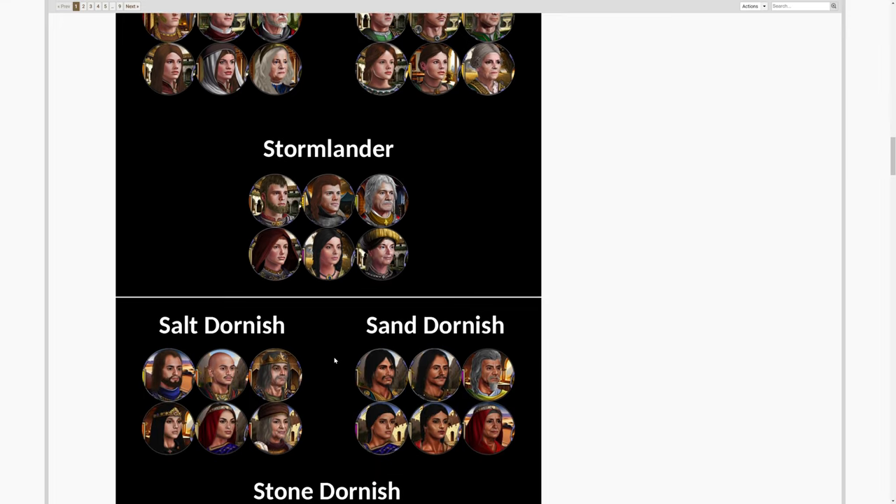
scroll(down, 3)
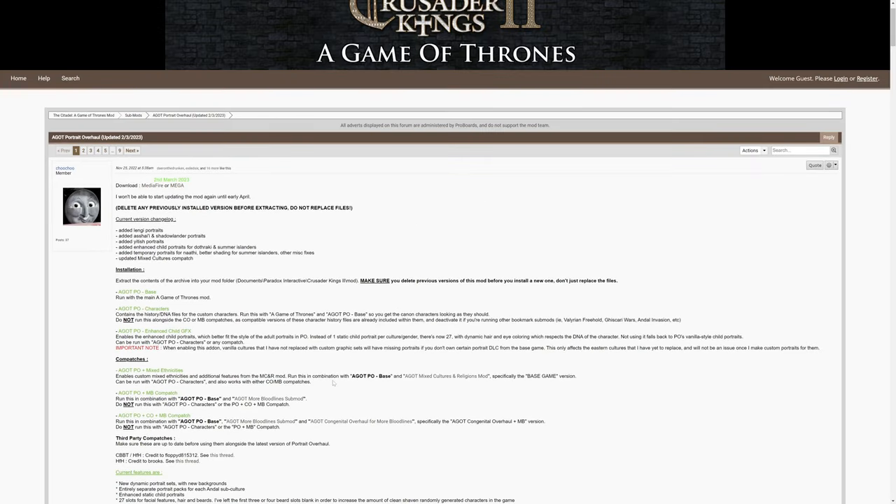
scroll(down, 3)
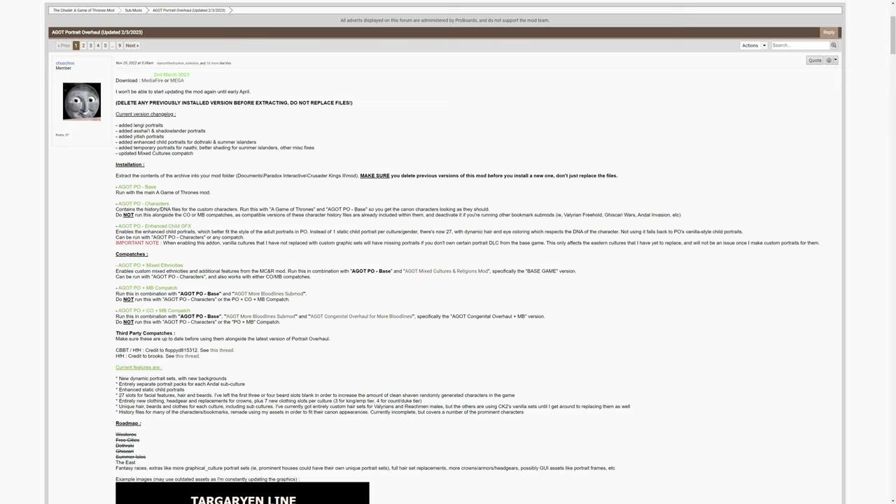
mouse_move(238, 312)
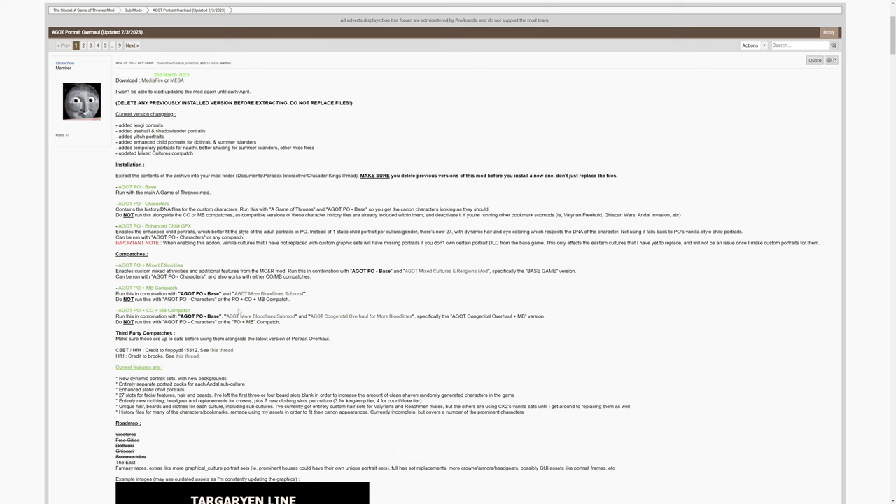
scroll(down, 3)
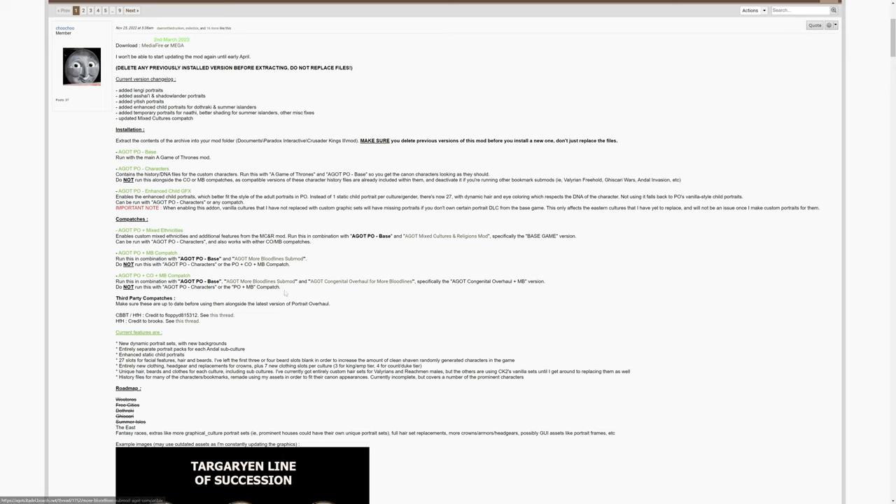
mouse_move(329, 321)
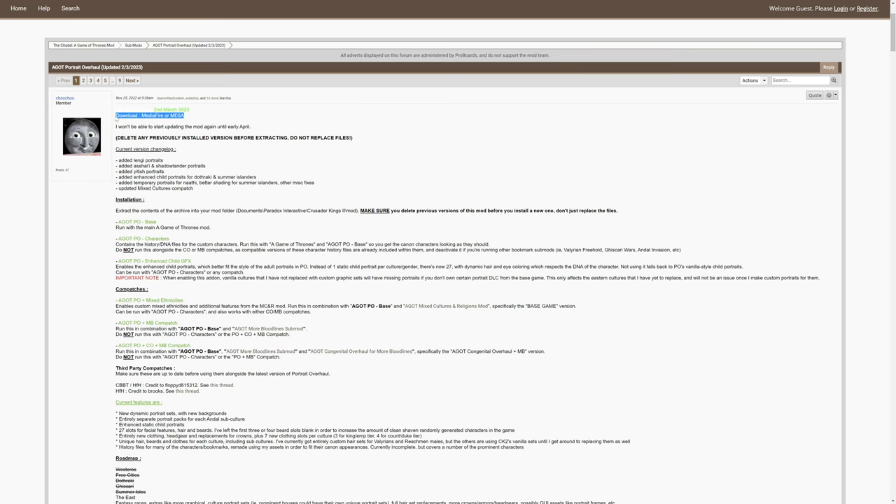
Step: Scroll through the Compatches notes, then bring up the Windows Start menu
scroll(down, 3)
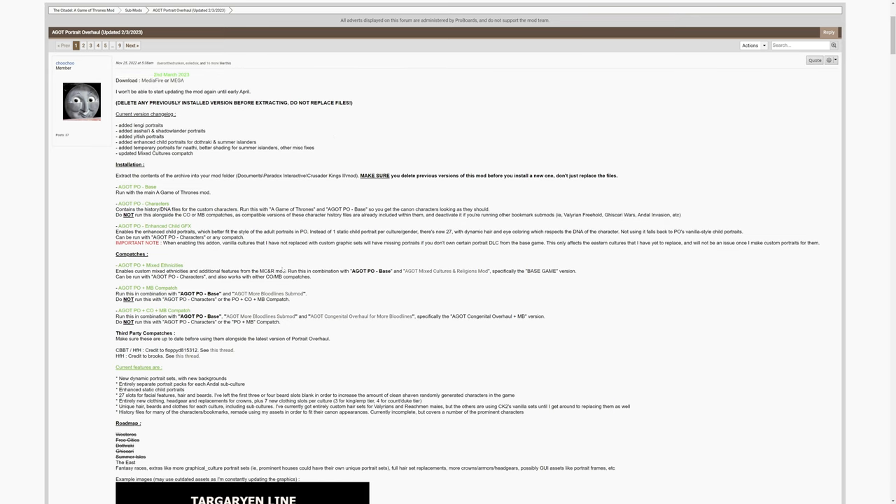
scroll(down, 3)
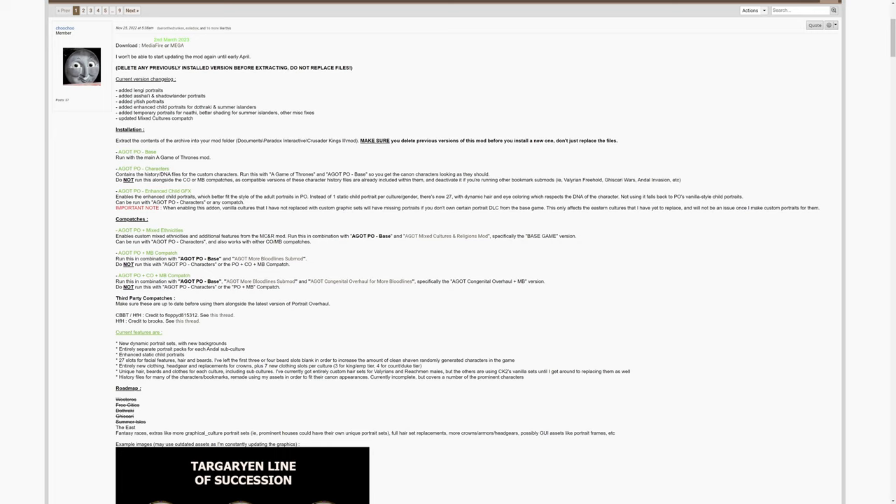
scroll(down, 3)
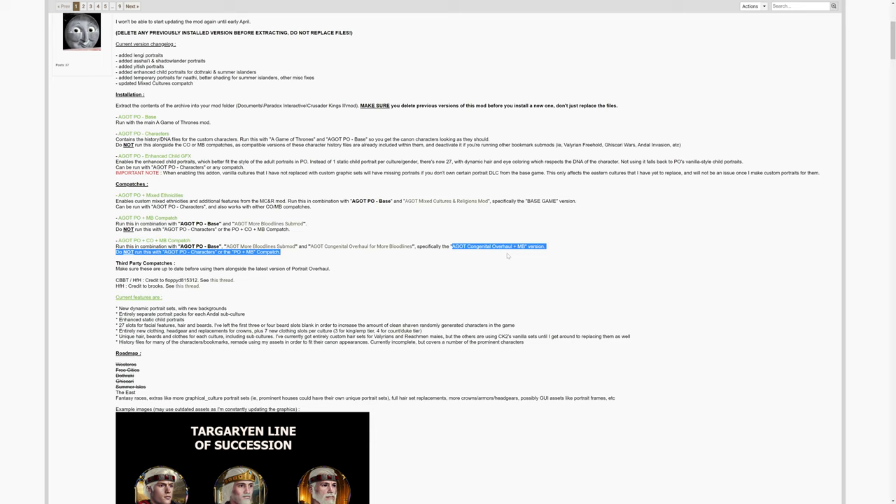
mouse_move(509, 255)
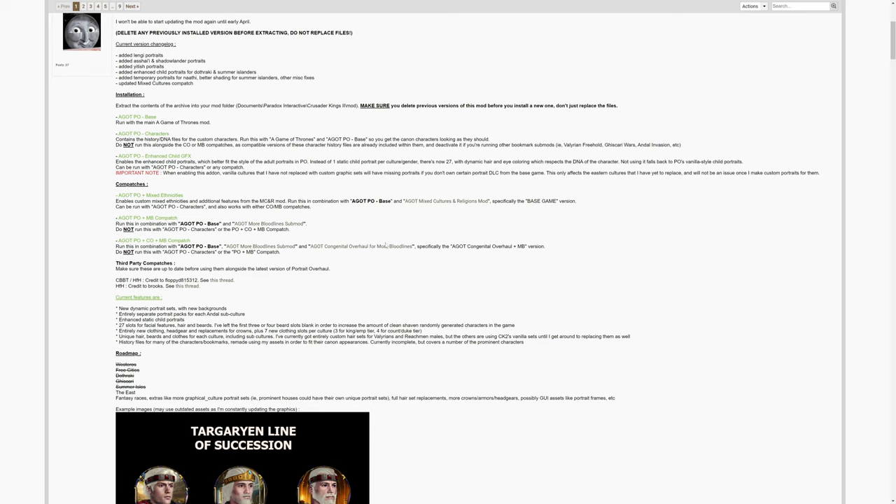
mouse_move(533, 254)
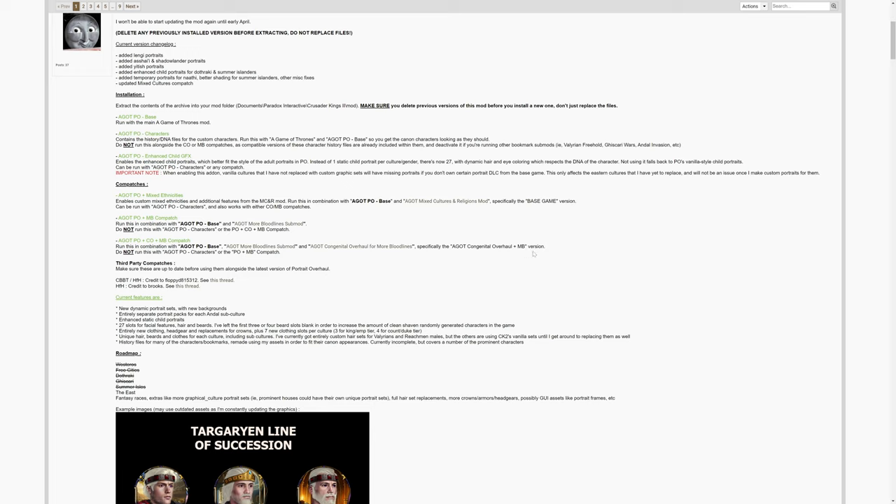
mouse_move(226, 264)
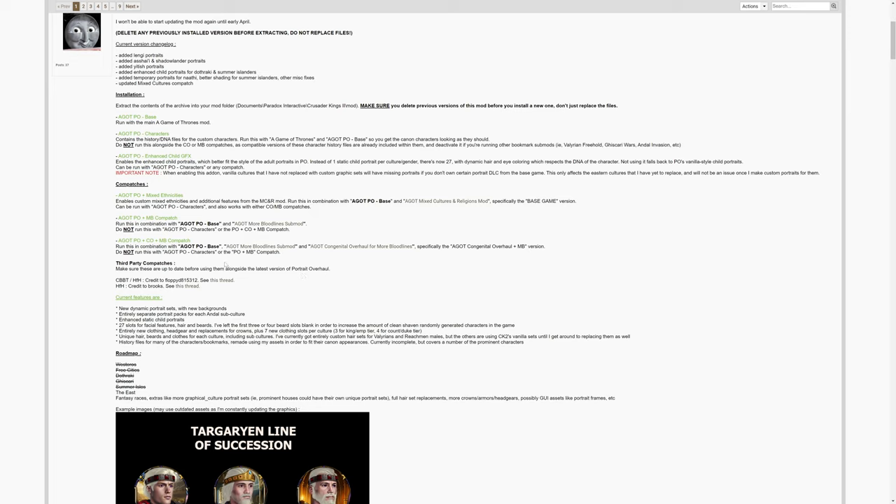
mouse_move(266, 259)
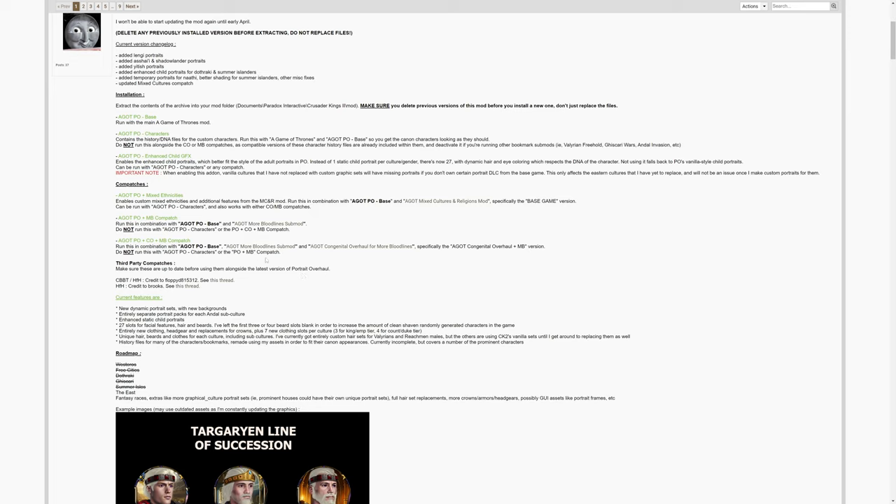
mouse_move(402, 294)
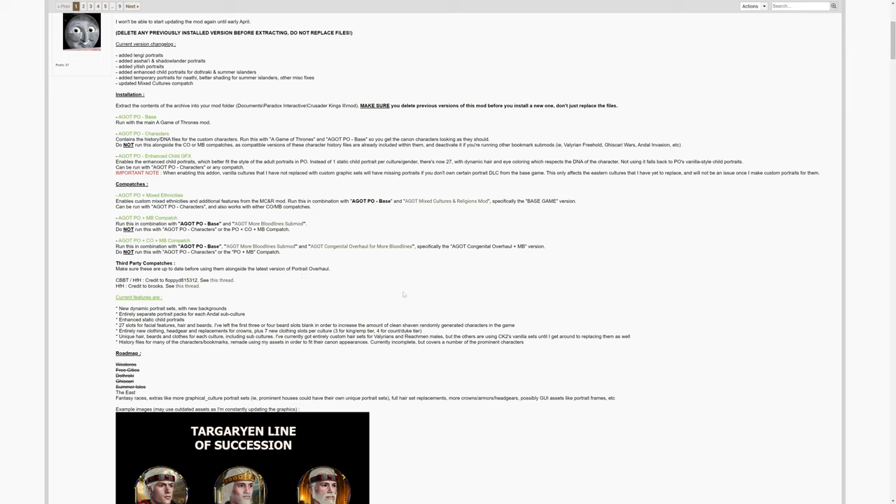
click(8, 497)
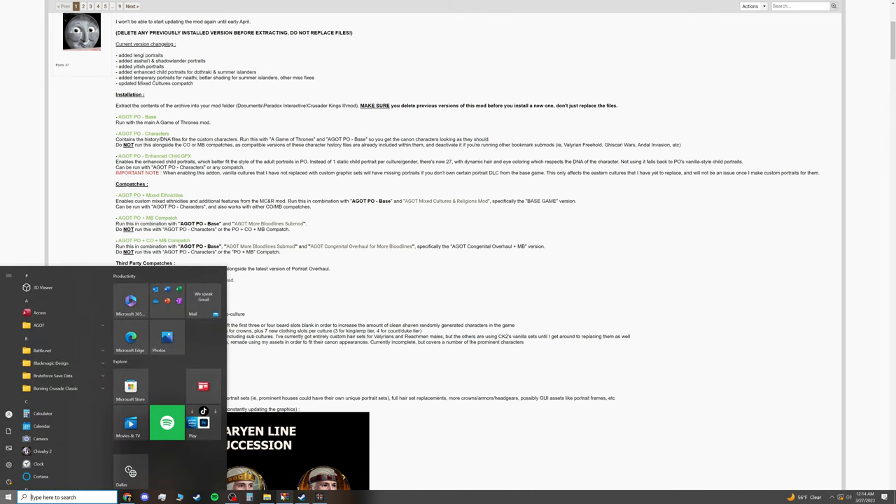
Step: Launch File Explorer and go into the Crusader Kings II mod folder
click(283, 497)
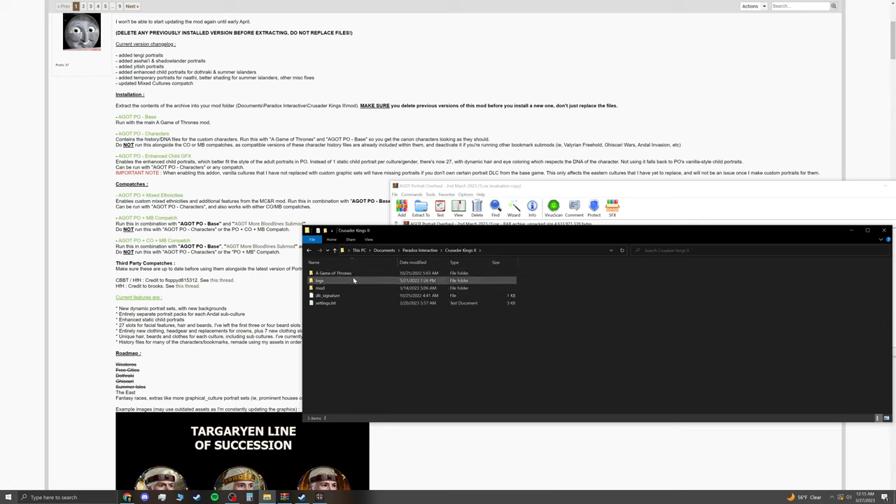
mouse_move(333, 272)
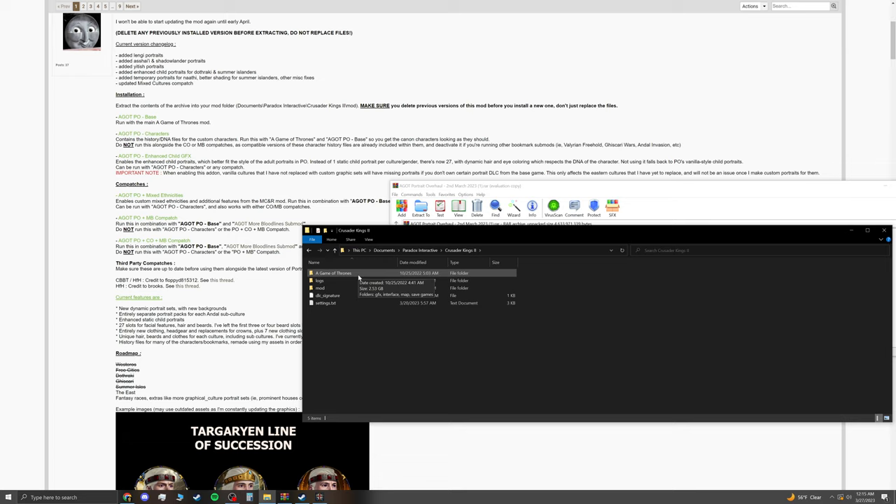
mouse_move(320, 288)
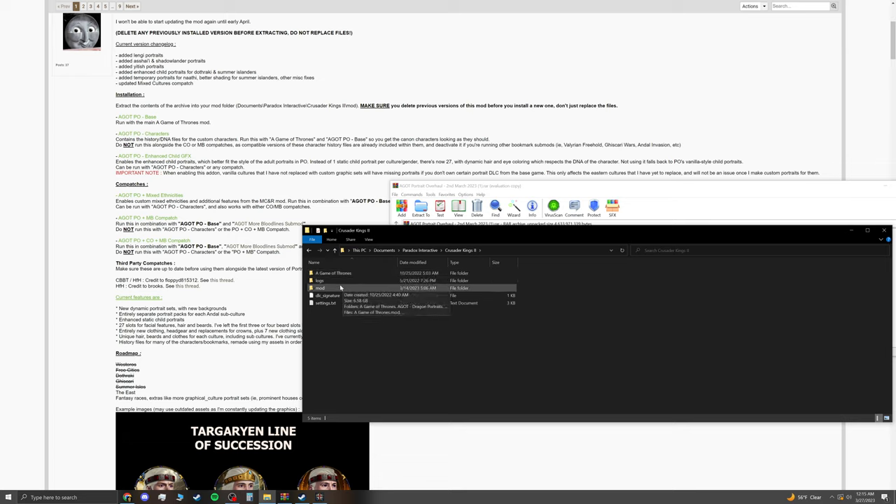
double_click(320, 288)
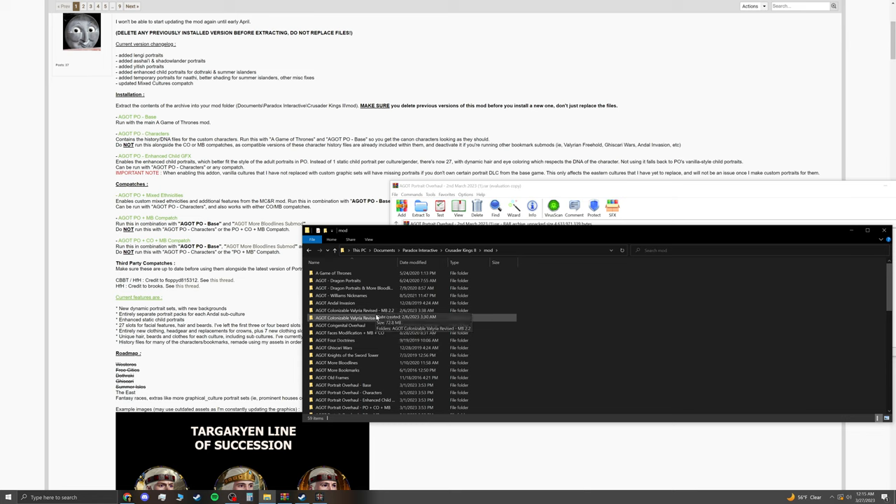
scroll(down, 3)
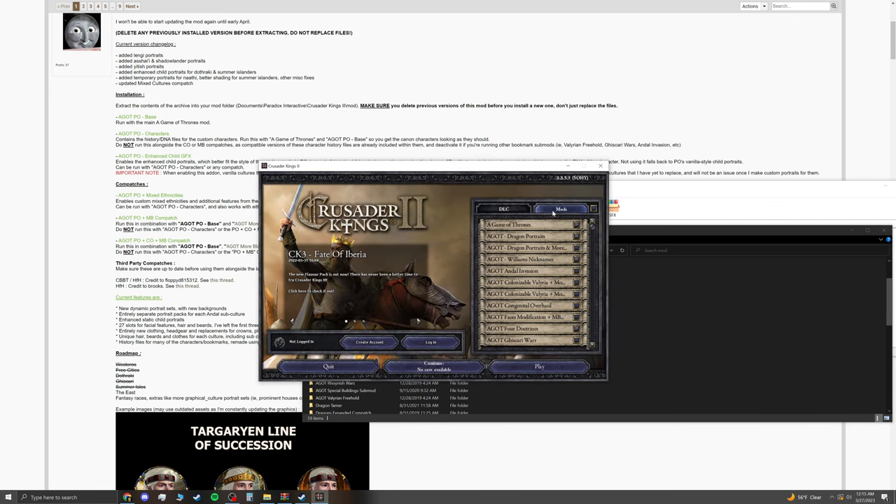
Step: Find the AGOT PO Base, Characters and compatch mods, and highlight the PO + CO + MB Compatch heading
scroll(down, 3)
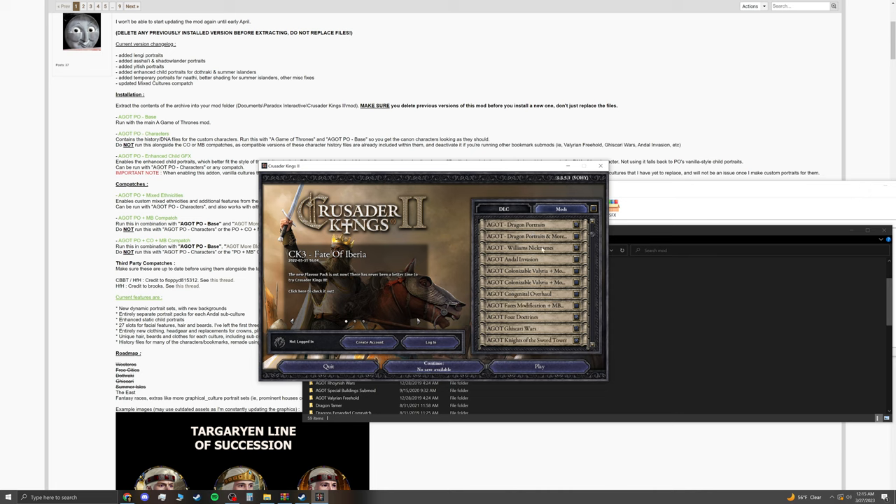
scroll(down, 3)
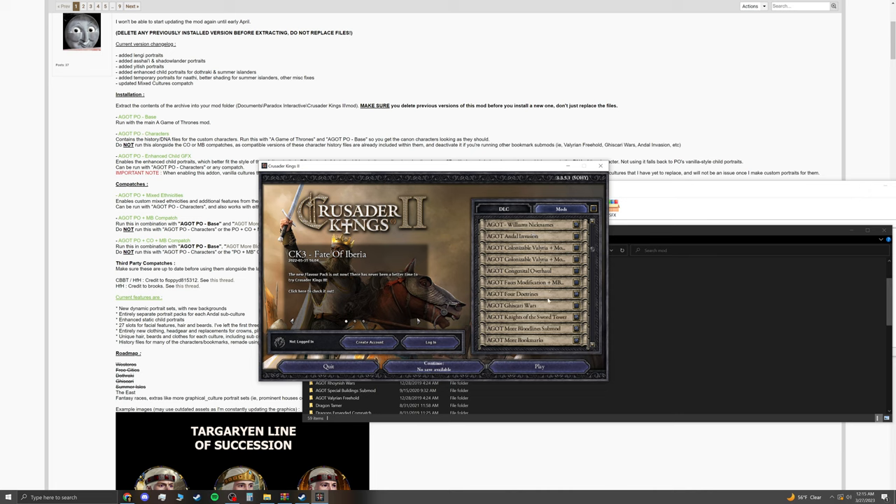
mouse_move(555, 290)
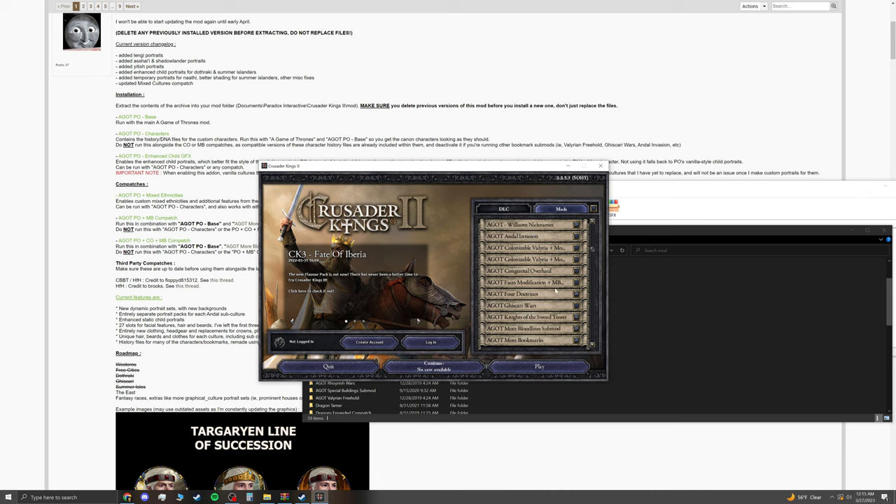
scroll(down, 3)
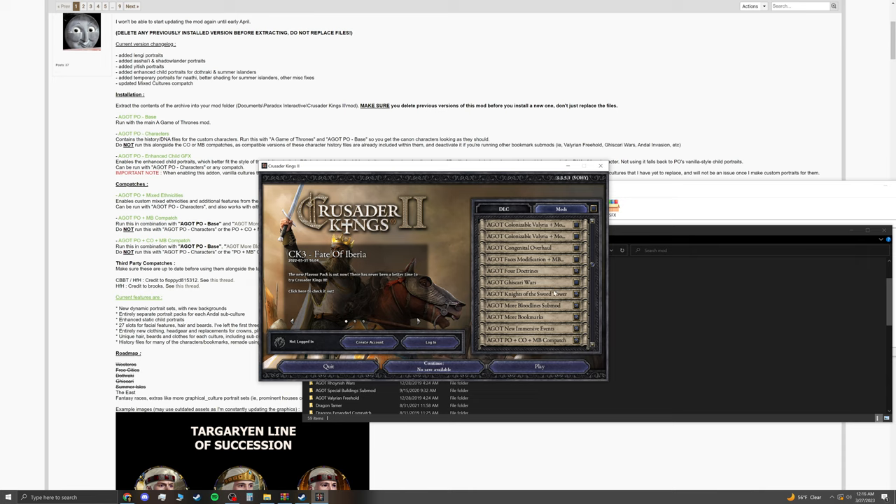
mouse_move(553, 307)
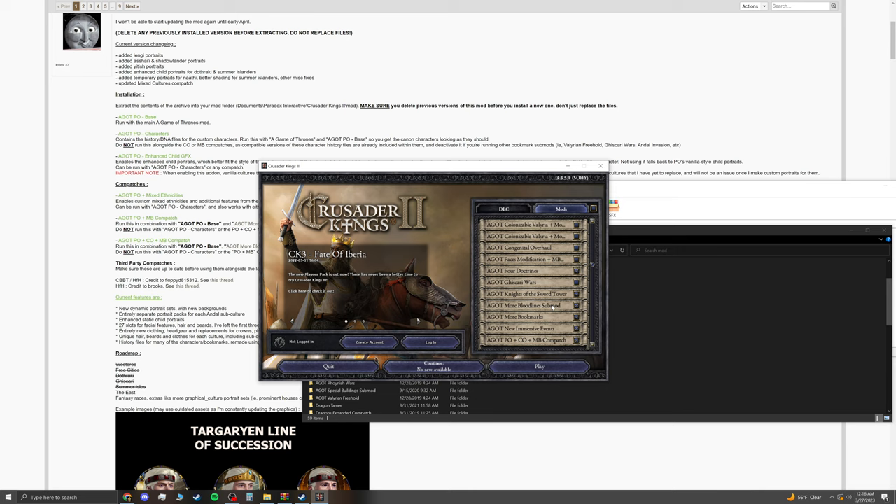
scroll(down, 3)
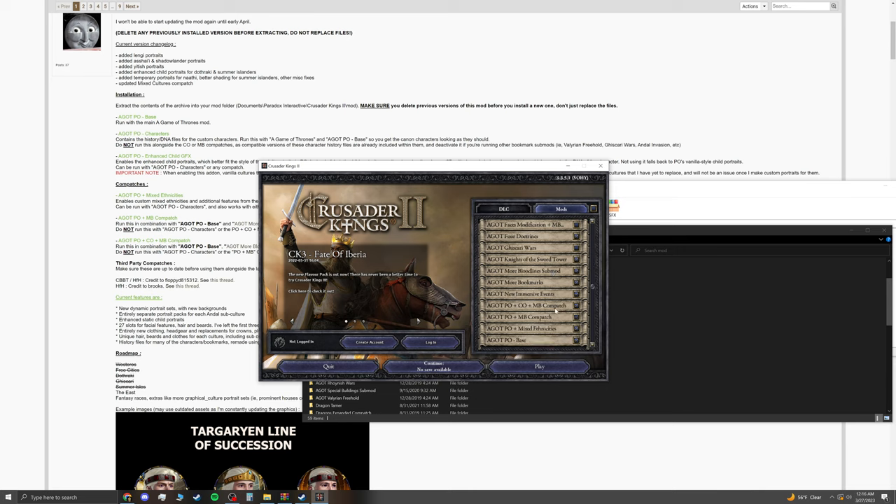
scroll(down, 3)
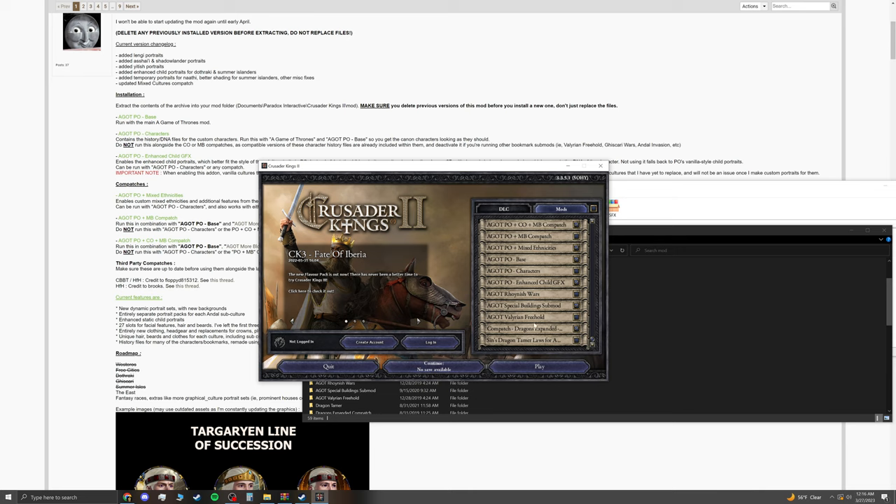
mouse_move(534, 325)
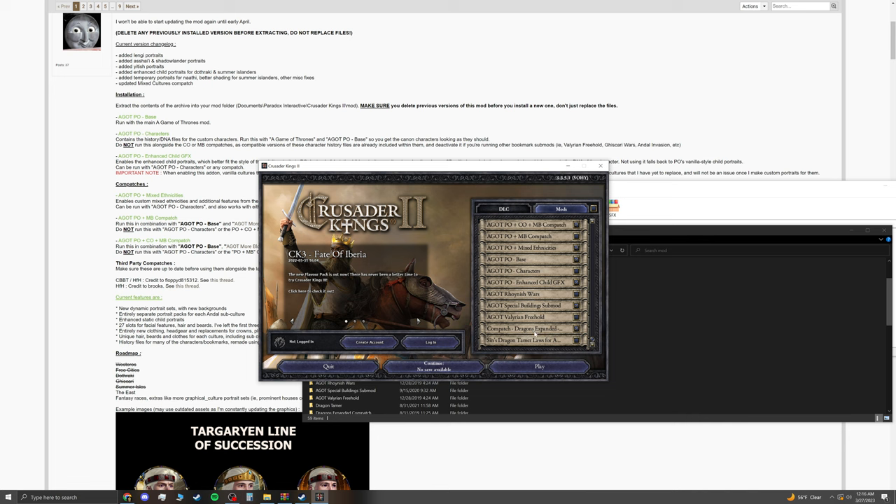
drag(431, 165, 546, 277)
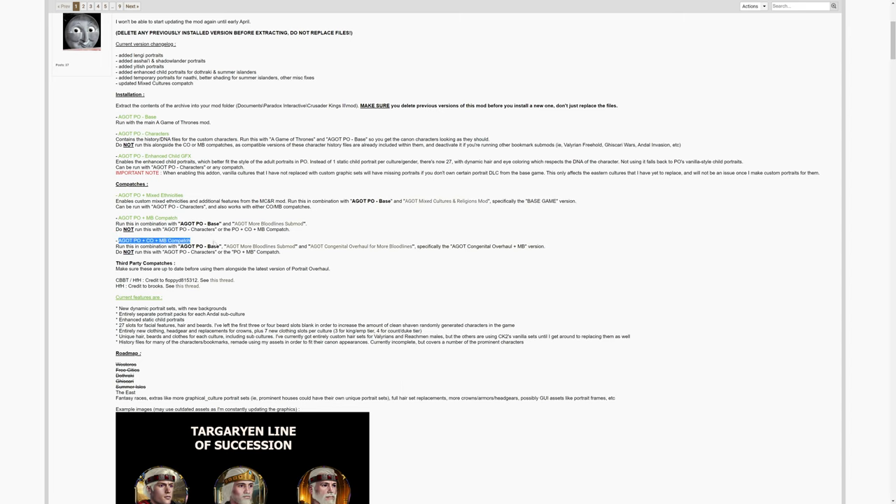
Step: Bring up the Start menu to return to the Crusader Kings II mod folder
click(9, 497)
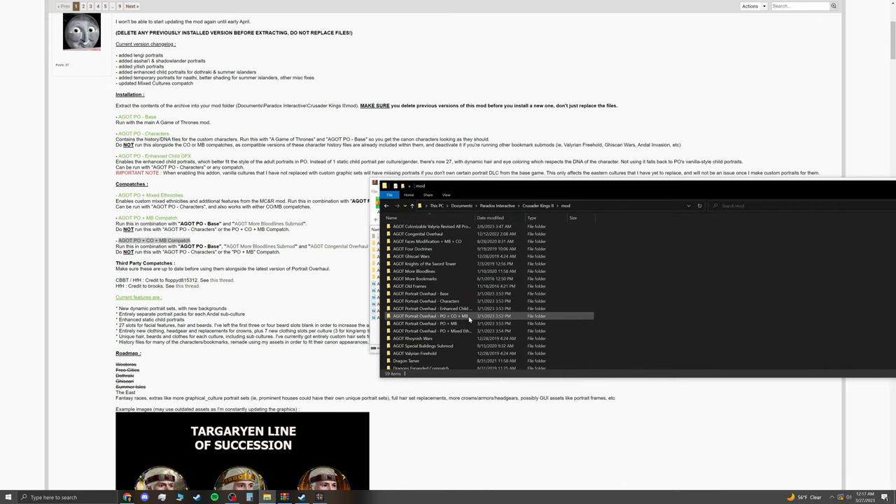
Step: Select the AGOT Portrait Overhaul - PO + CO + MB folder and browse to the .mod files
click(430, 316)
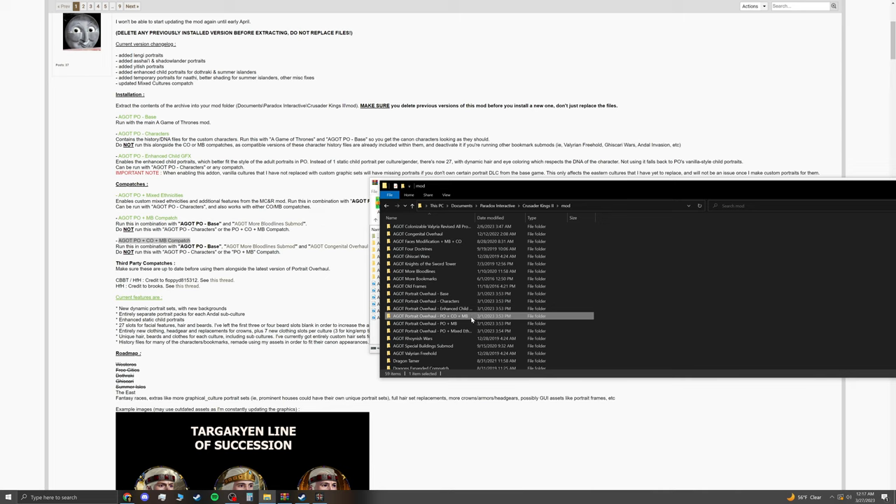
click(431, 331)
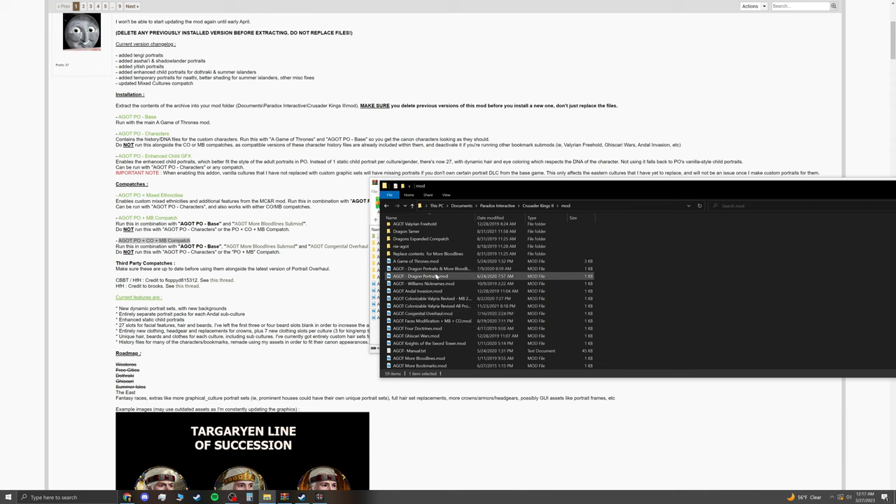
scroll(down, 3)
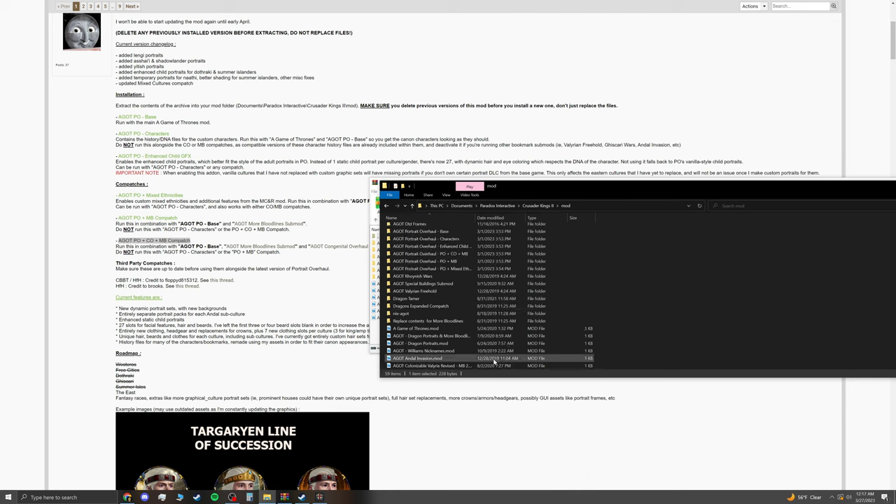
click(415, 327)
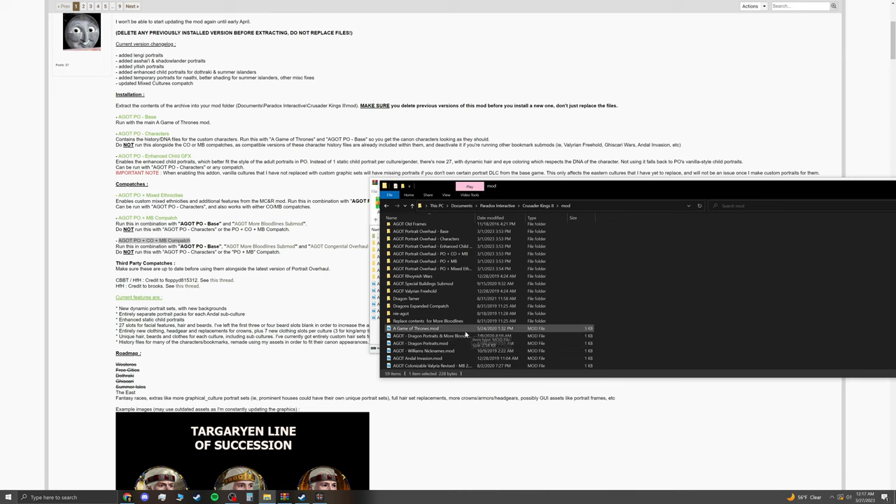
double_click(420, 306)
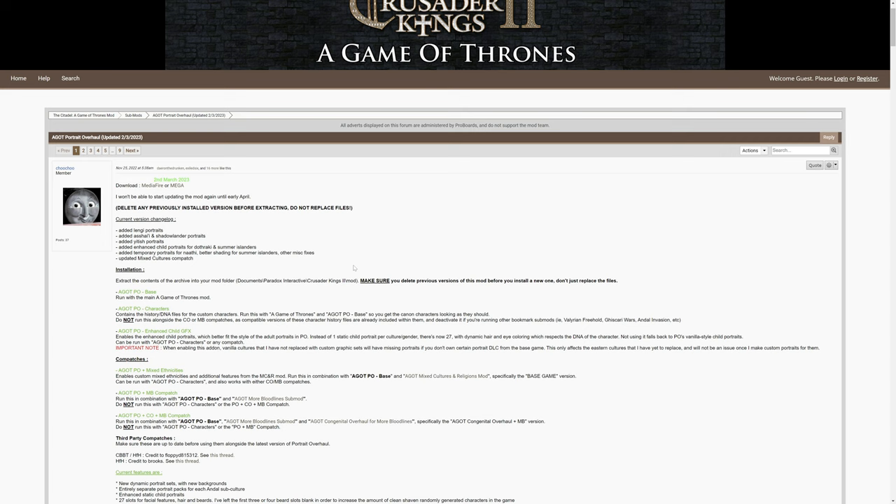
mouse_move(362, 273)
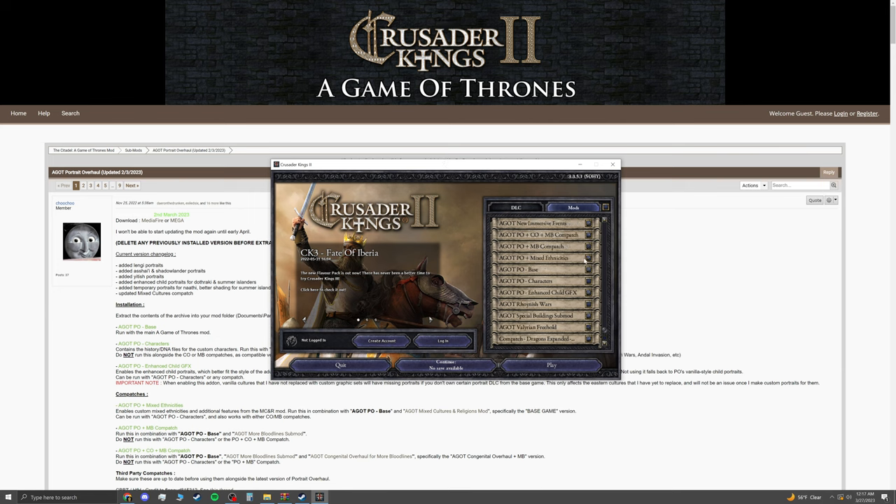
mouse_move(597, 271)
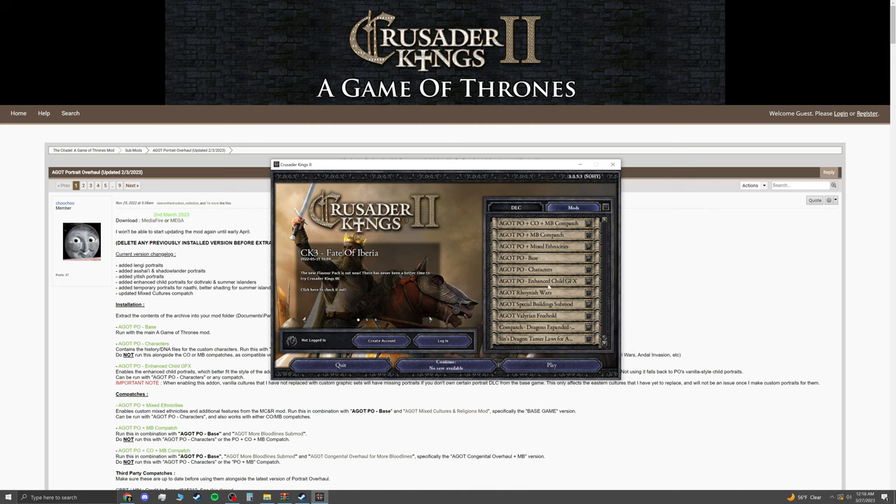
mouse_move(560, 338)
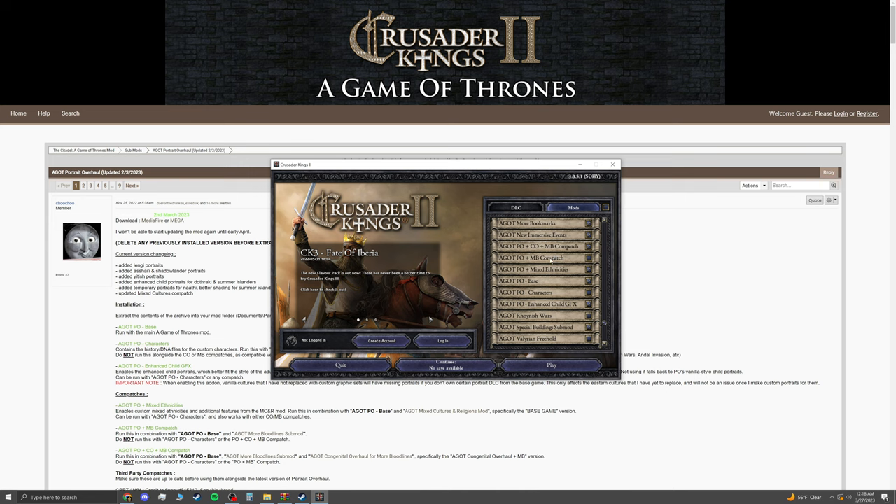
mouse_move(551, 260)
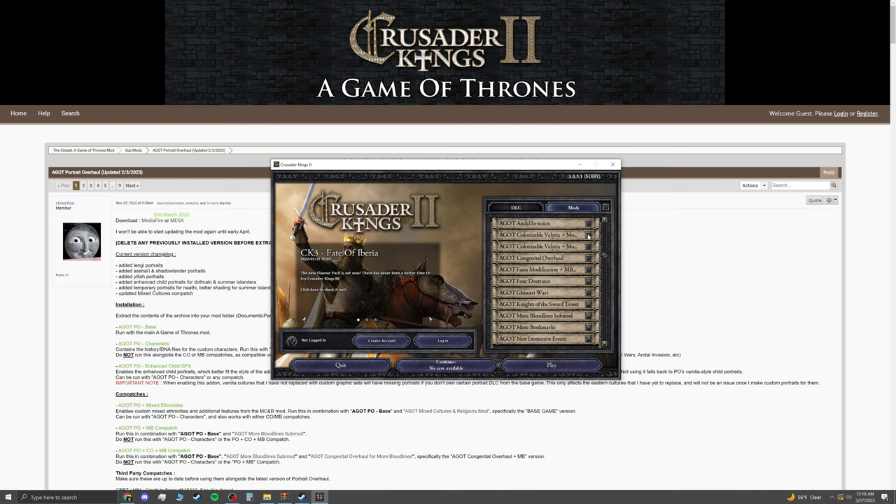
mouse_move(566, 236)
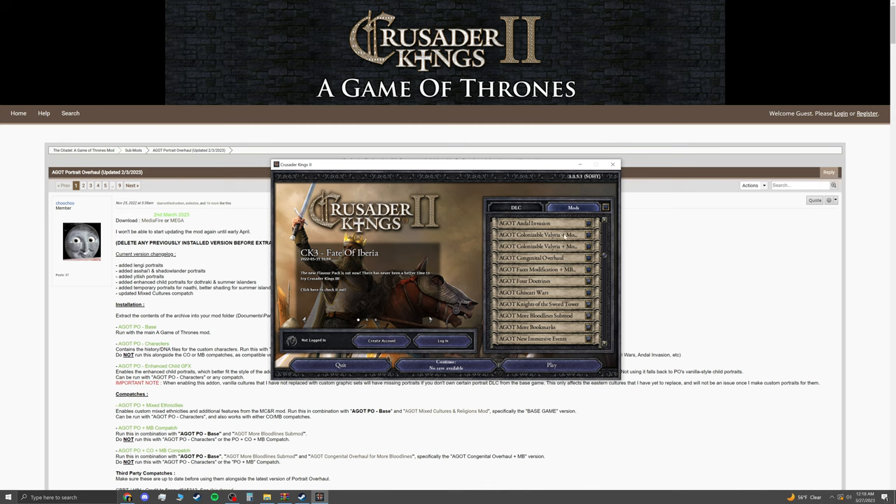
mouse_move(566, 239)
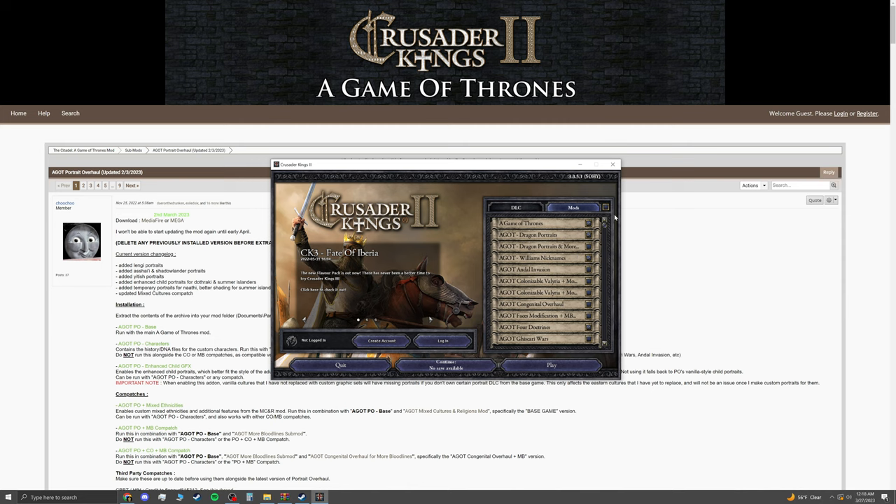
mouse_move(537, 264)
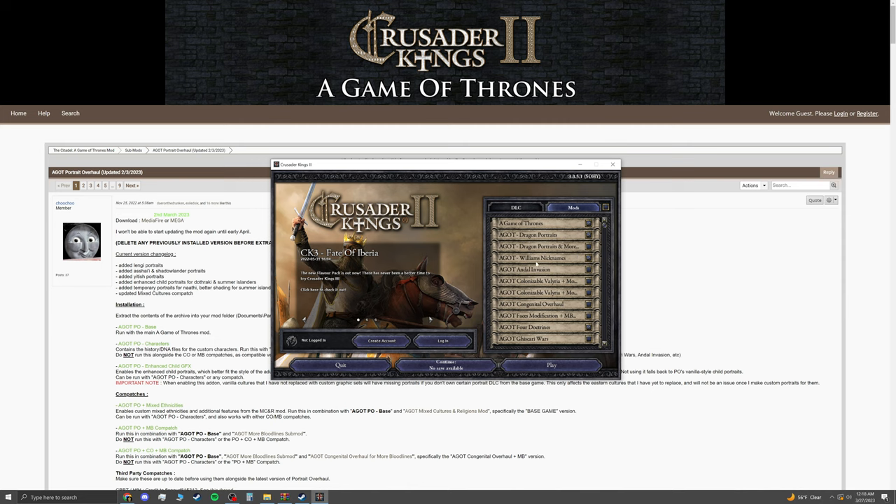
mouse_move(536, 263)
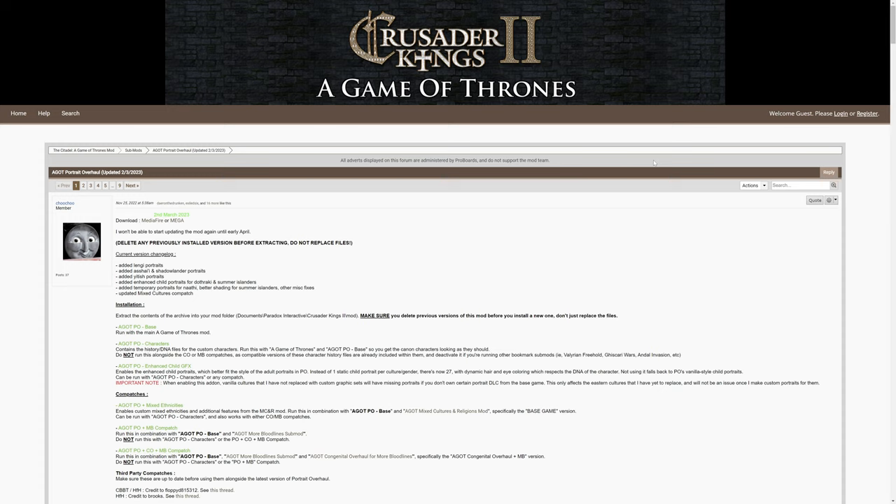
mouse_move(654, 162)
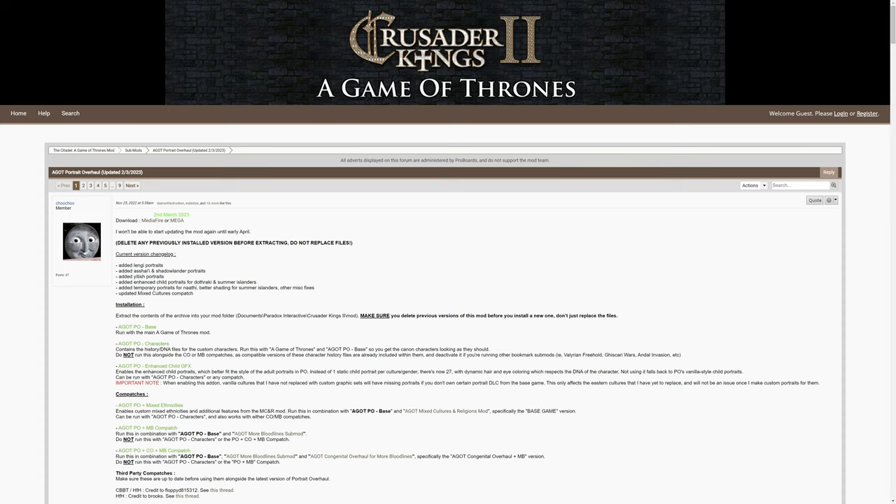